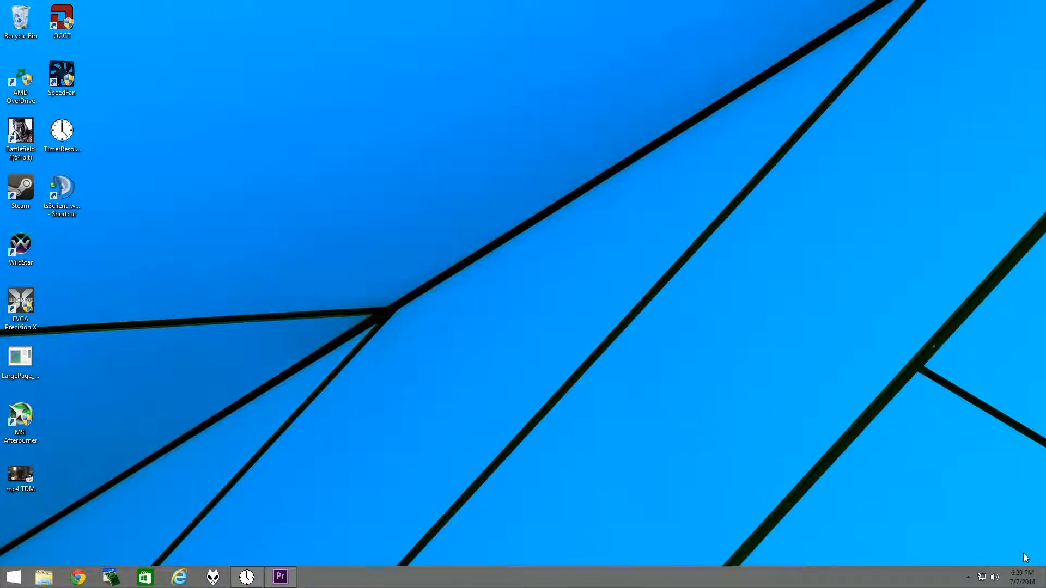
mouse_move(1025, 566)
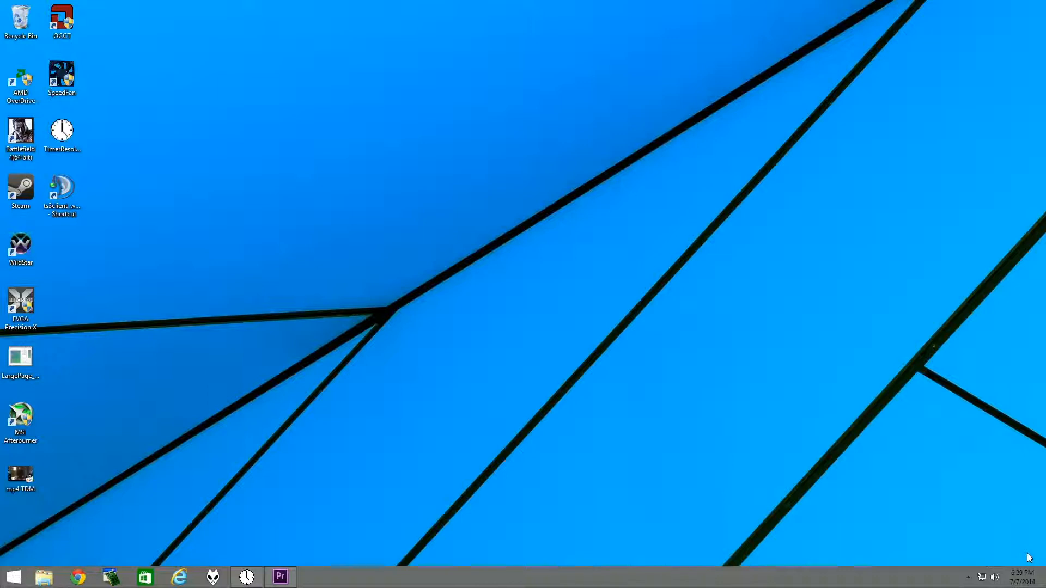
mouse_move(852, 461)
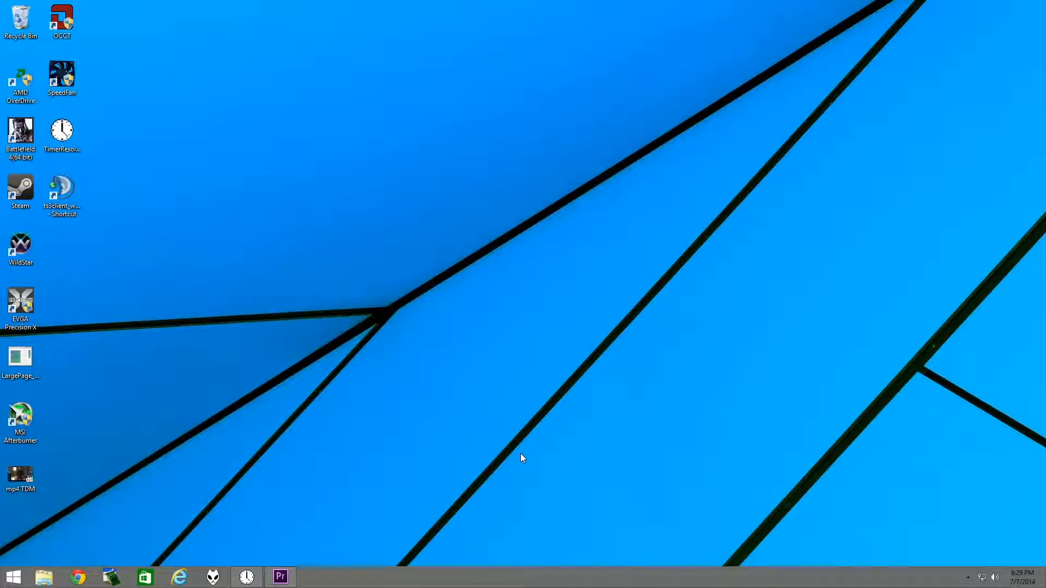
mouse_move(519, 459)
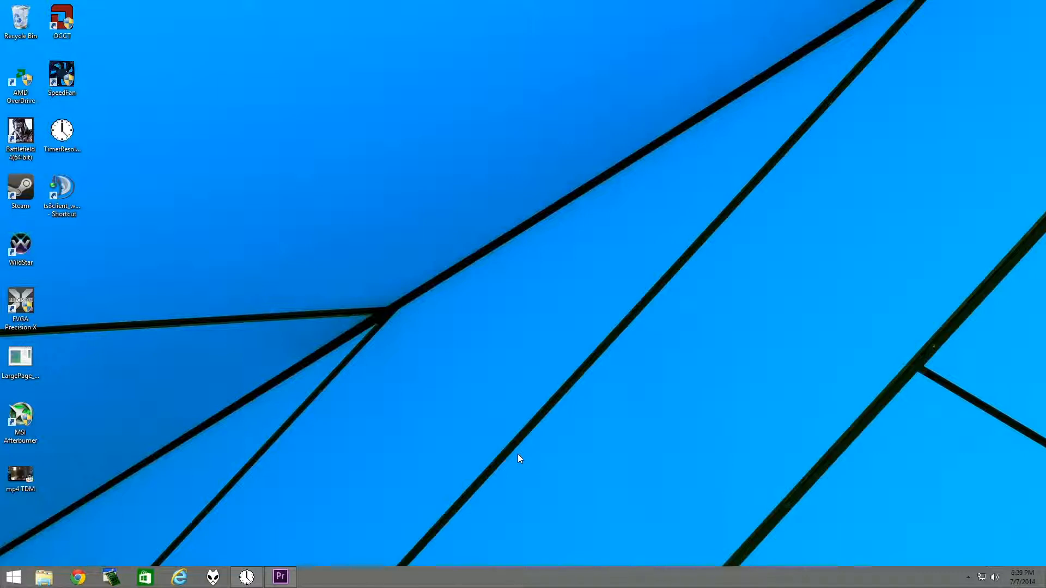
mouse_move(215, 472)
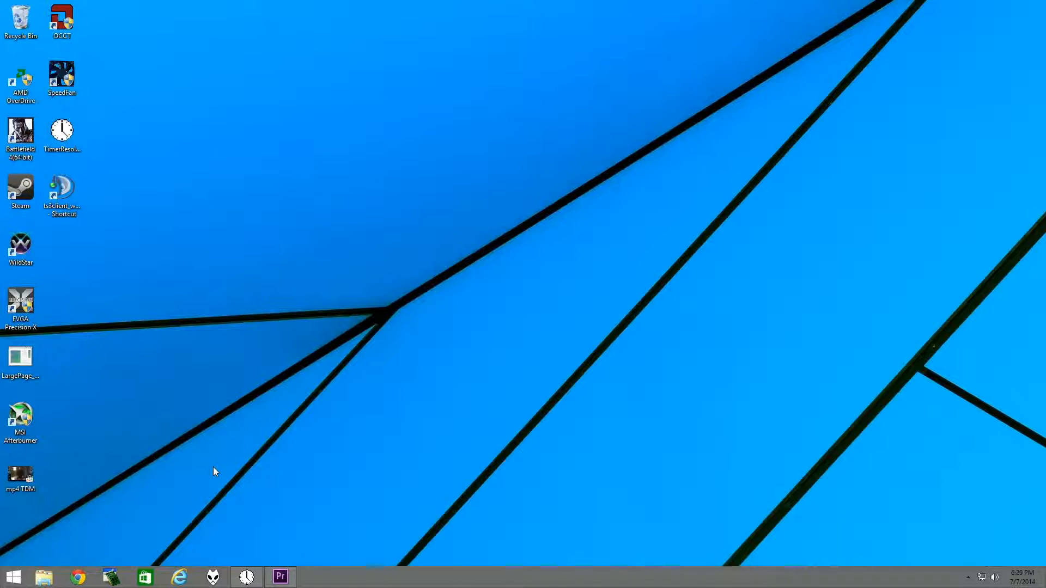
Open Task Manager from the Ctrl+Alt+Delete security screen, then close it
key(Ctrl+Alt+Delete)
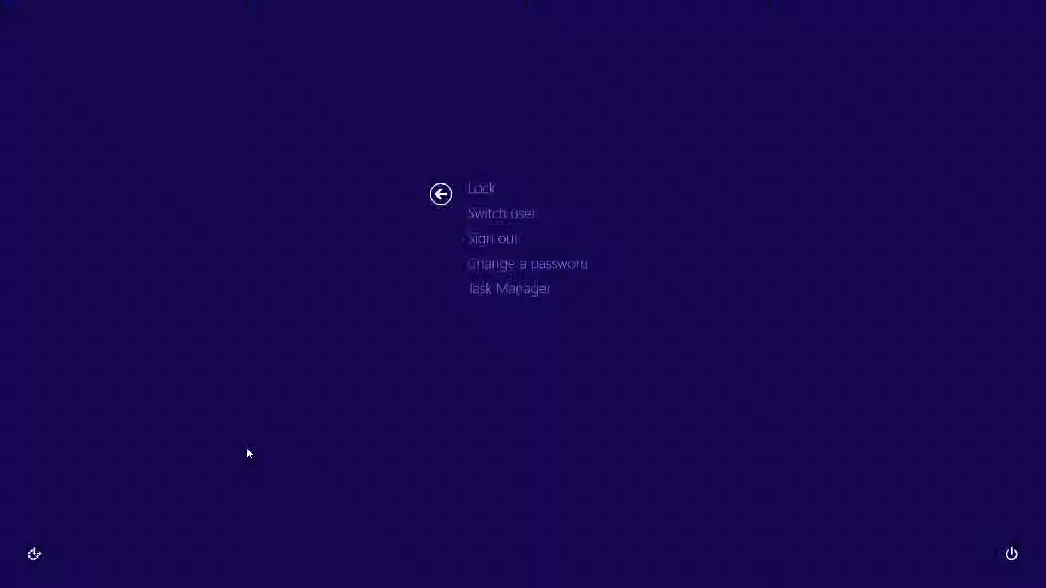
click(508, 290)
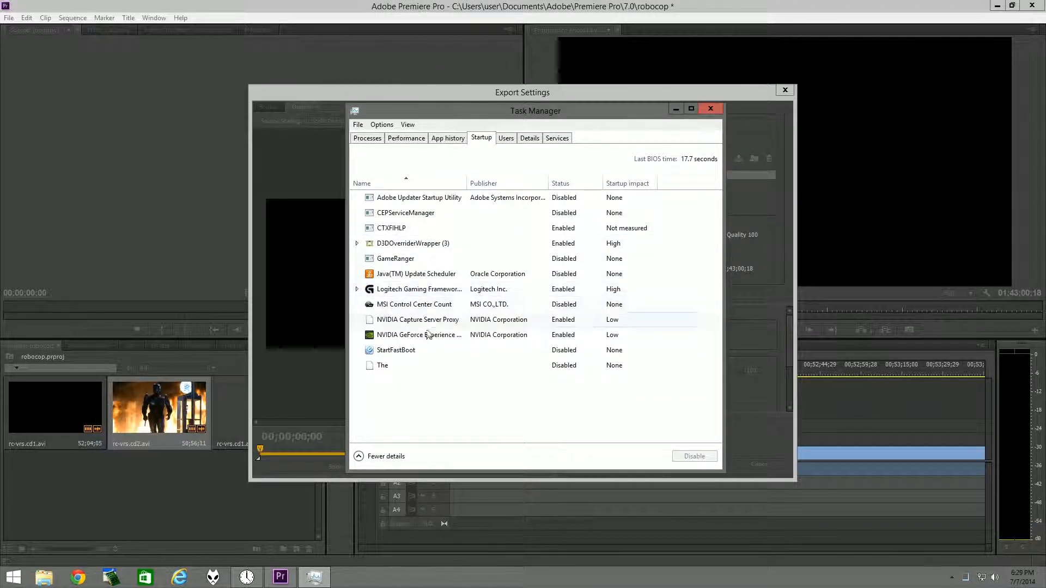
click(419, 336)
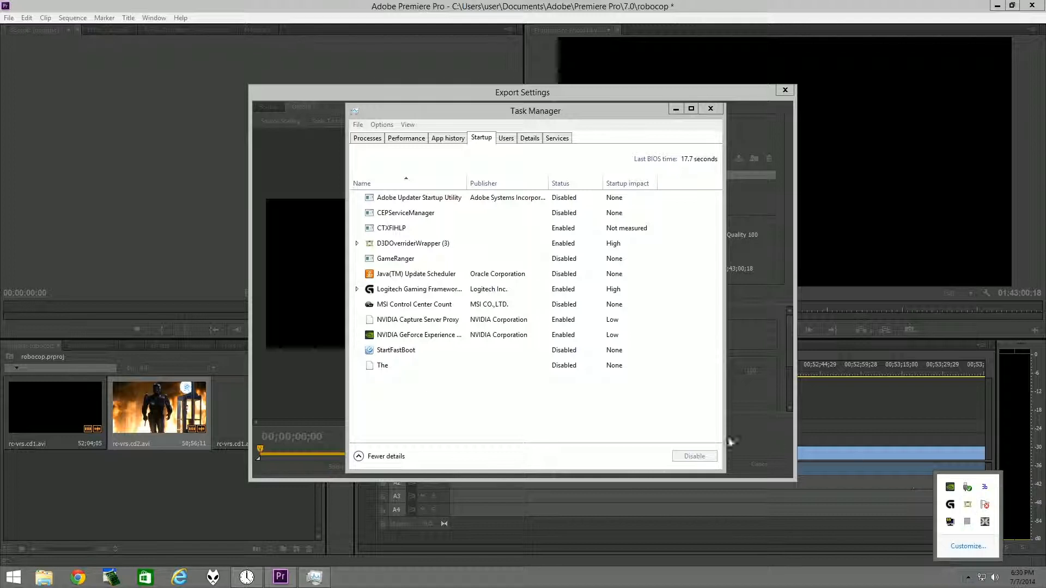
click(434, 244)
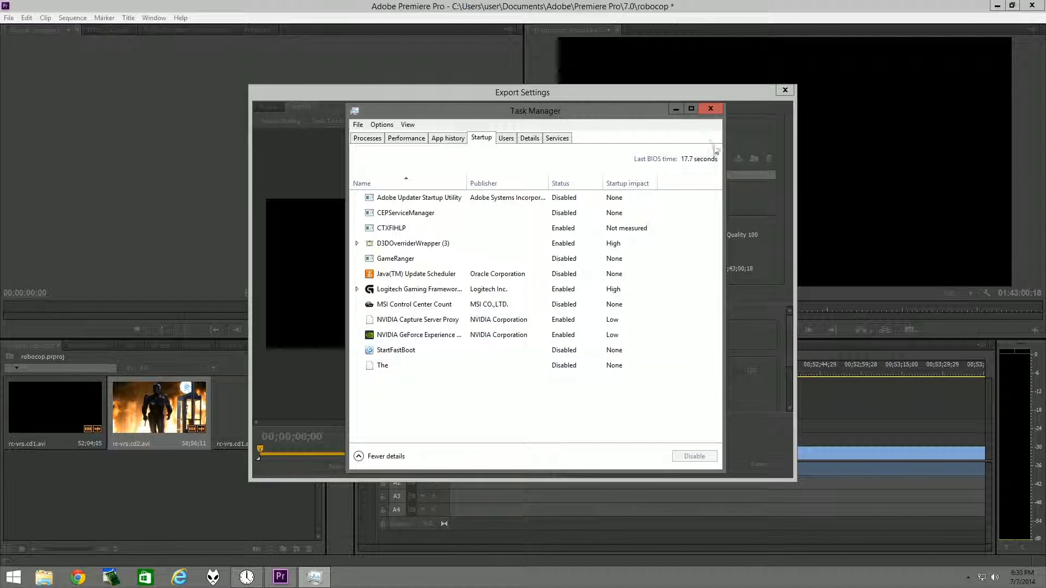
mouse_move(714, 112)
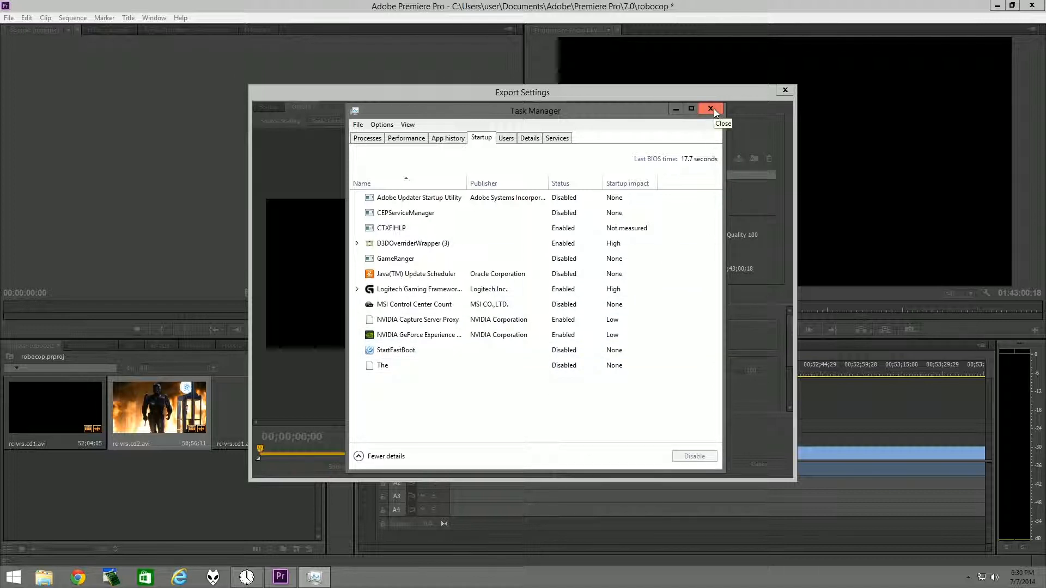
click(711, 108)
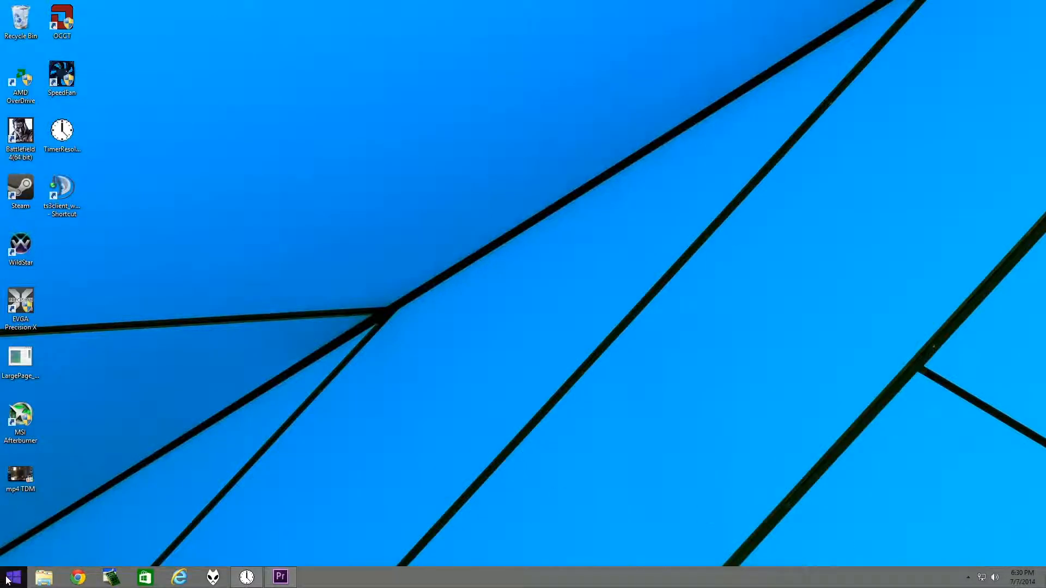
Search the Start screen for 'schedule' and launch Task Scheduler
click(14, 575)
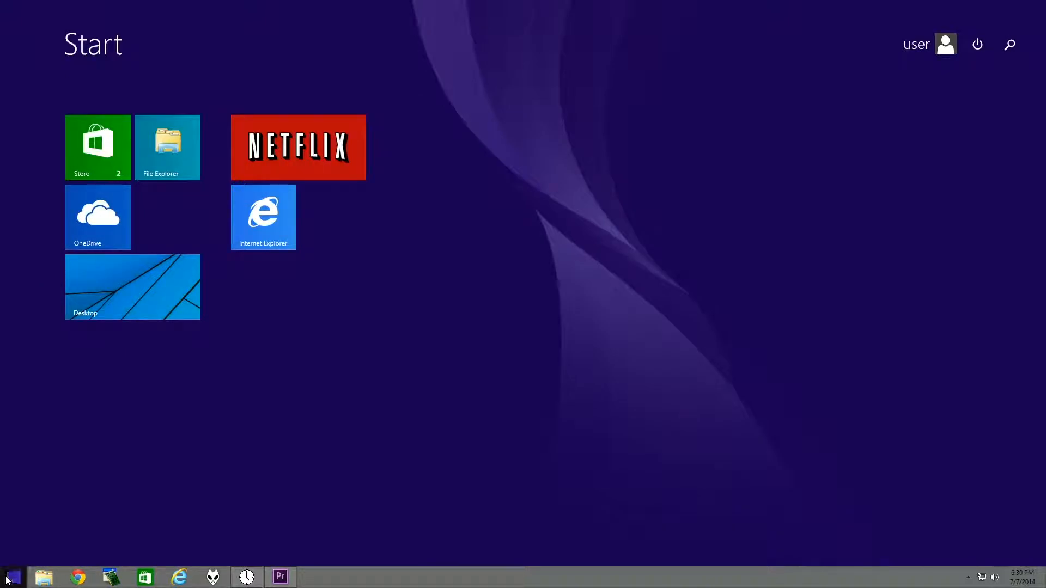
text(schedule)
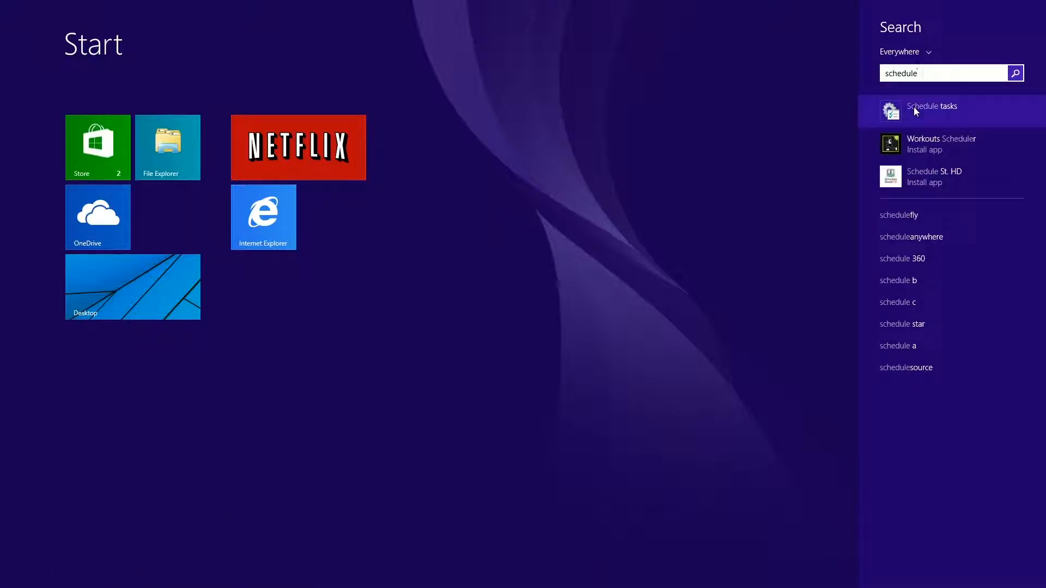
click(931, 110)
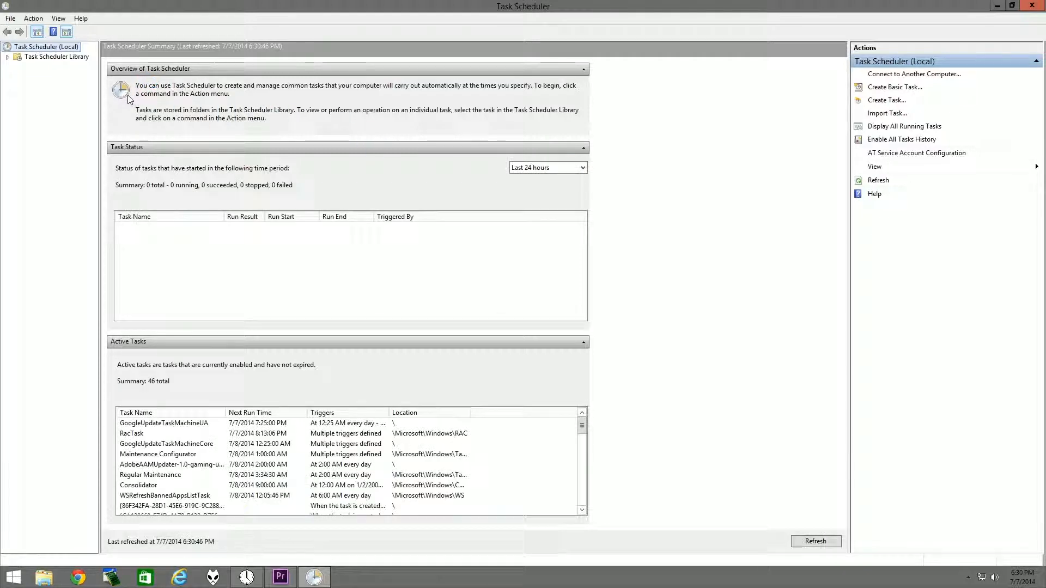
Show the Task Scheduler Library and inspect the AdobeAAMUpdater and EVGAPrecision task details
click(51, 57)
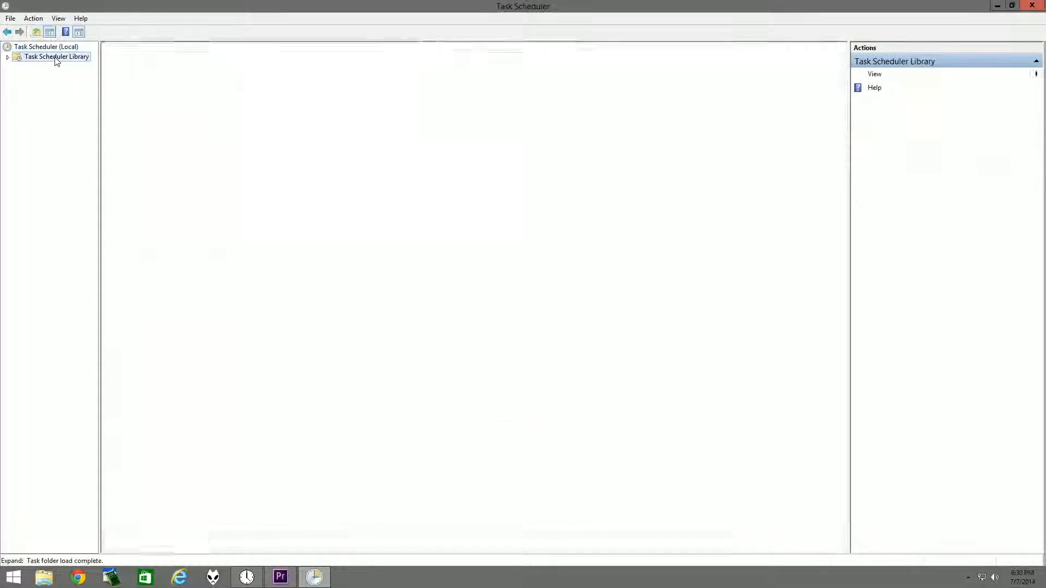
click(53, 57)
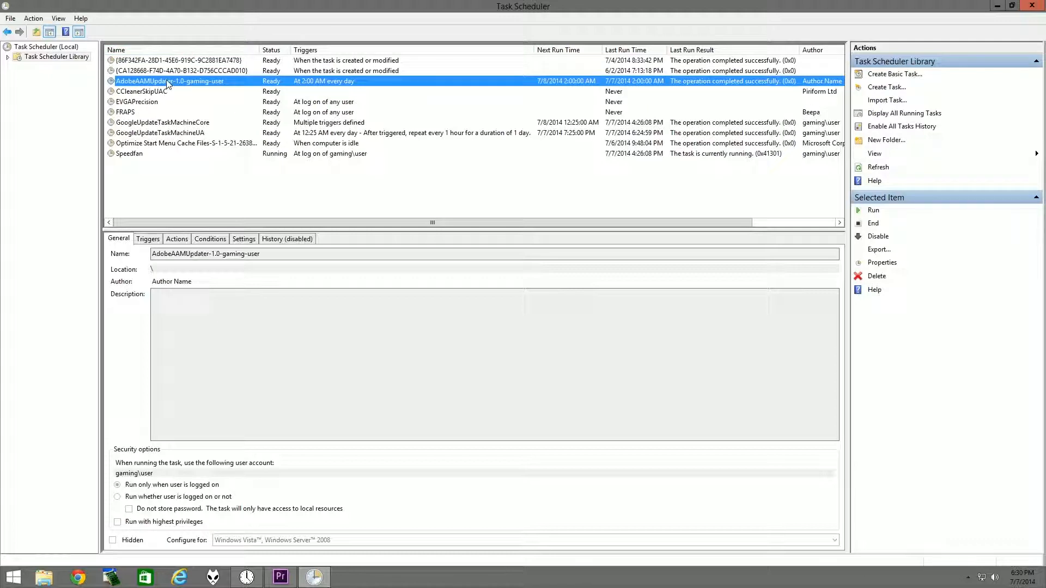
click(137, 102)
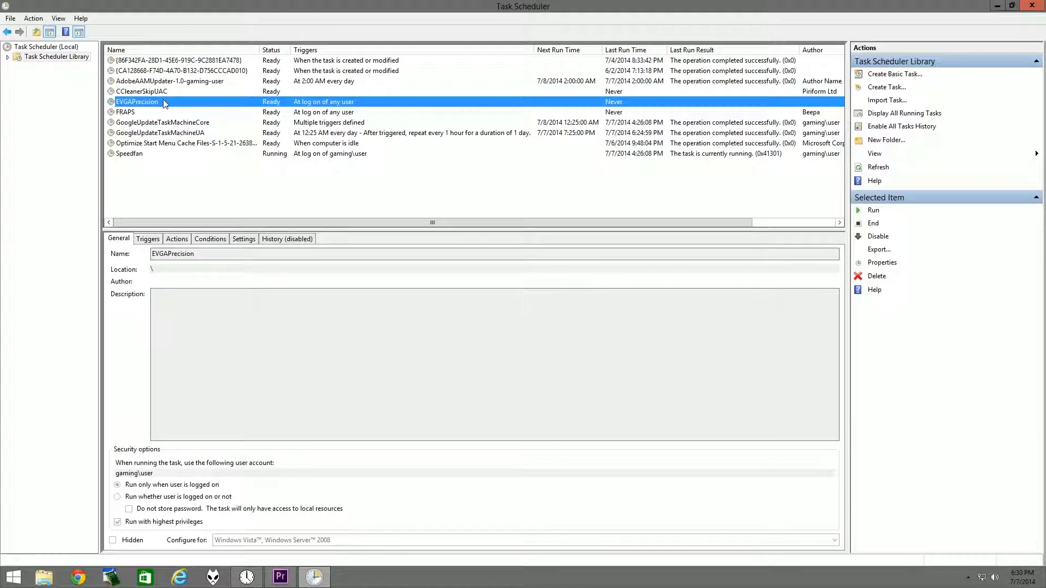
click(169, 81)
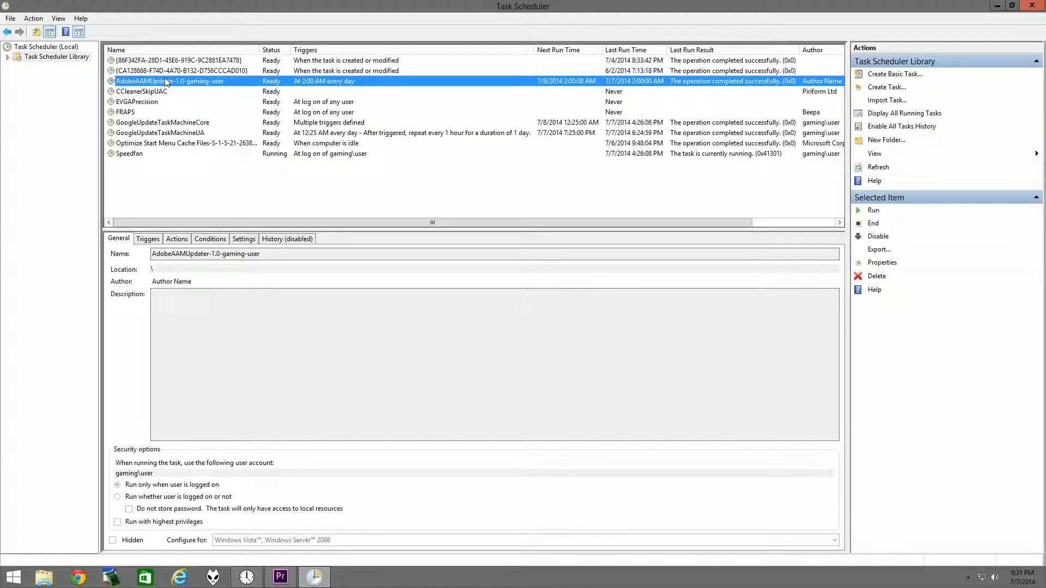
mouse_move(171, 91)
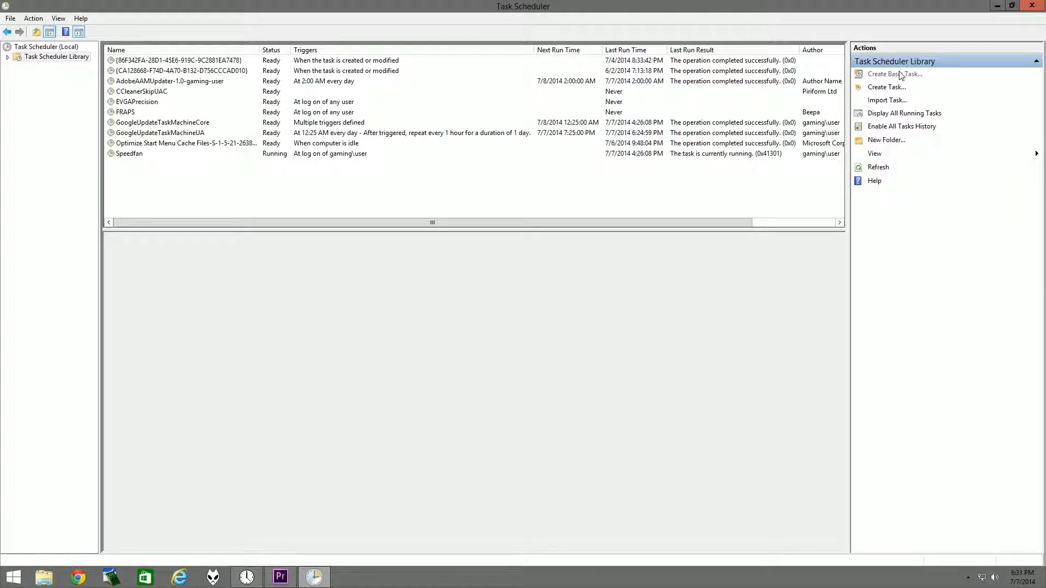
mouse_move(891, 72)
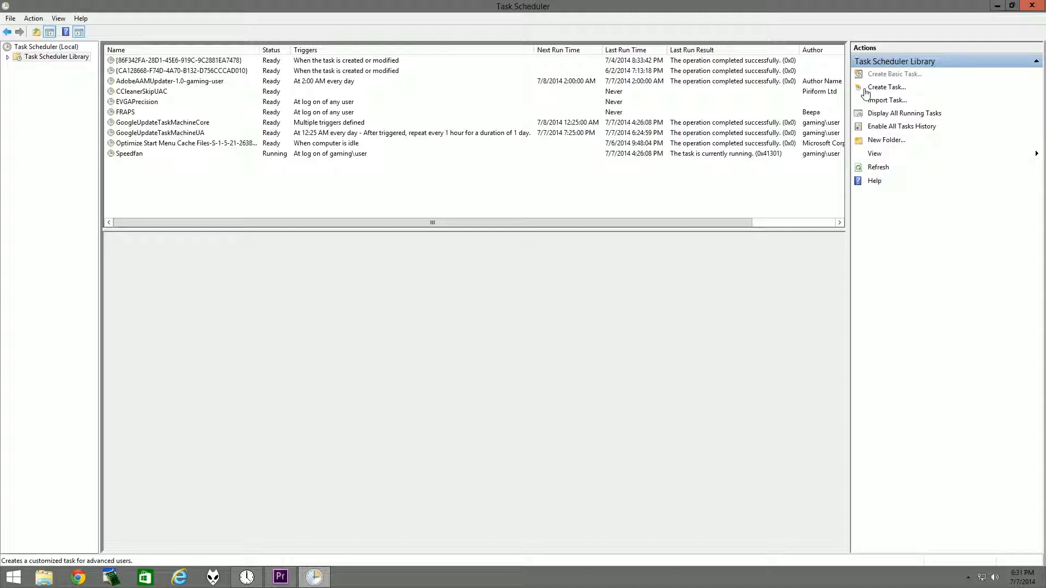
Start a basic task named 'test' and trigger it 'When I log on'
click(893, 74)
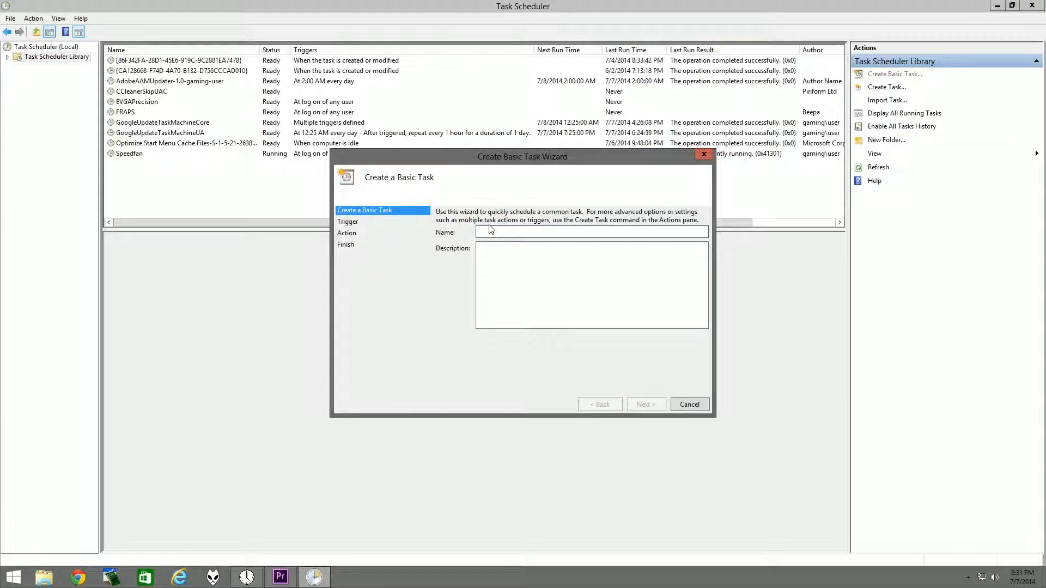
text(test)
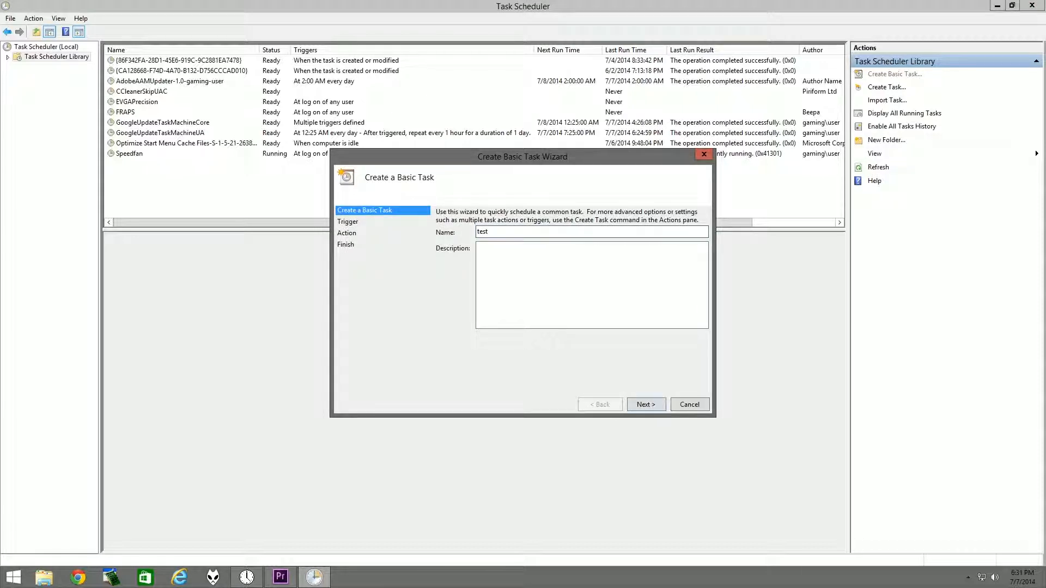
click(647, 404)
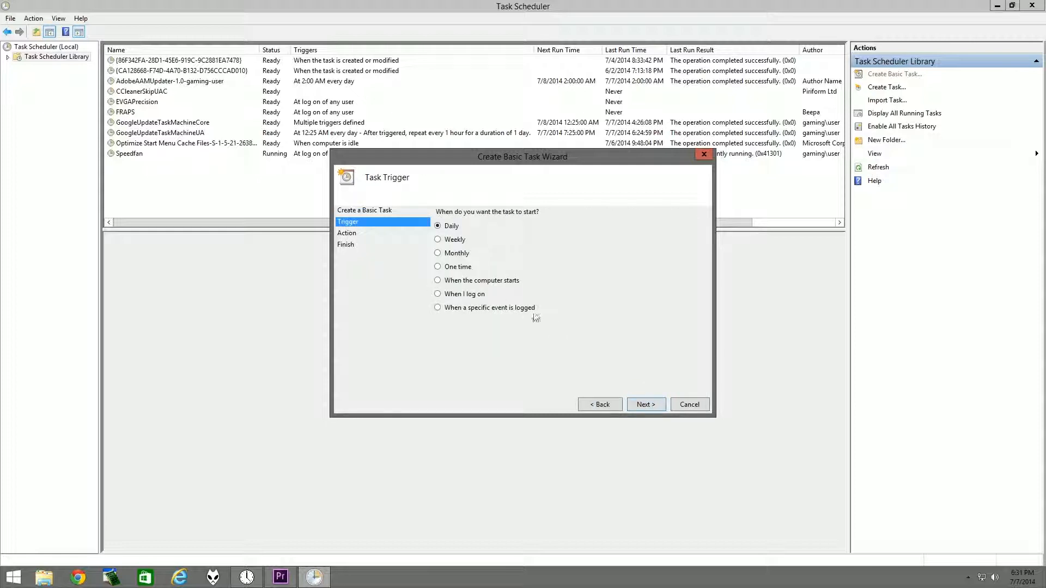
mouse_move(473, 298)
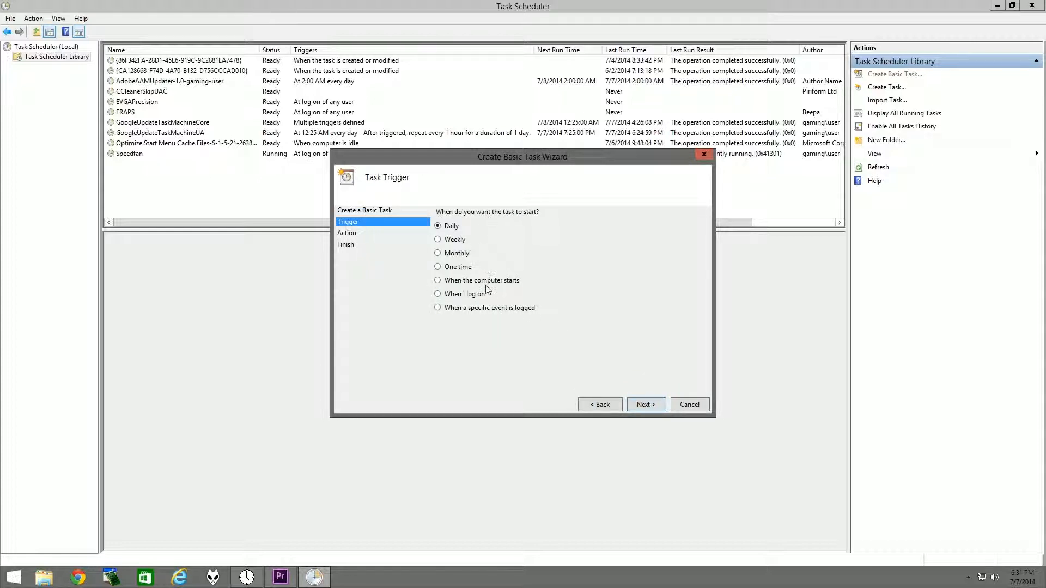
click(438, 294)
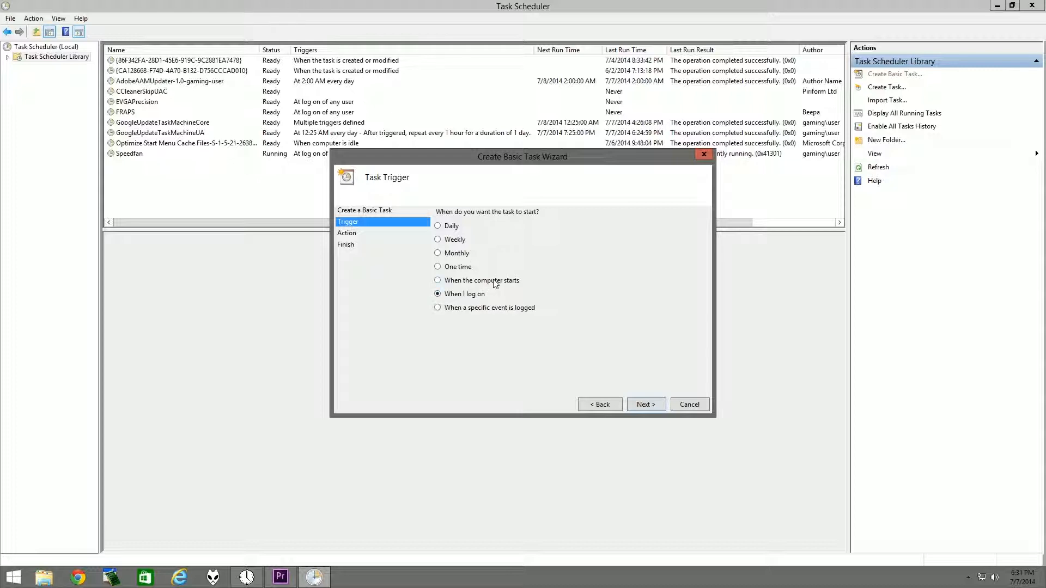
mouse_move(648, 404)
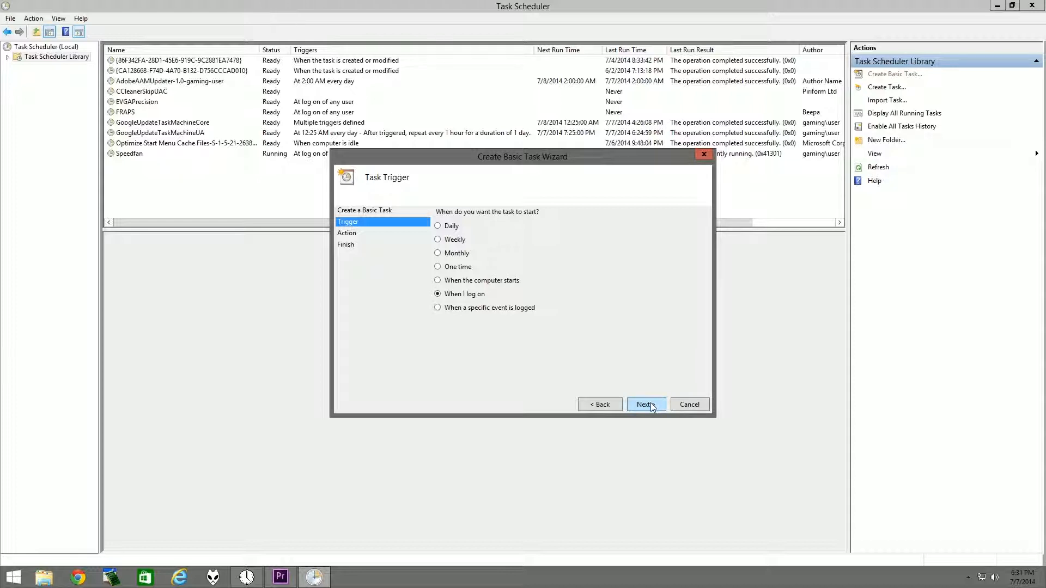
click(646, 404)
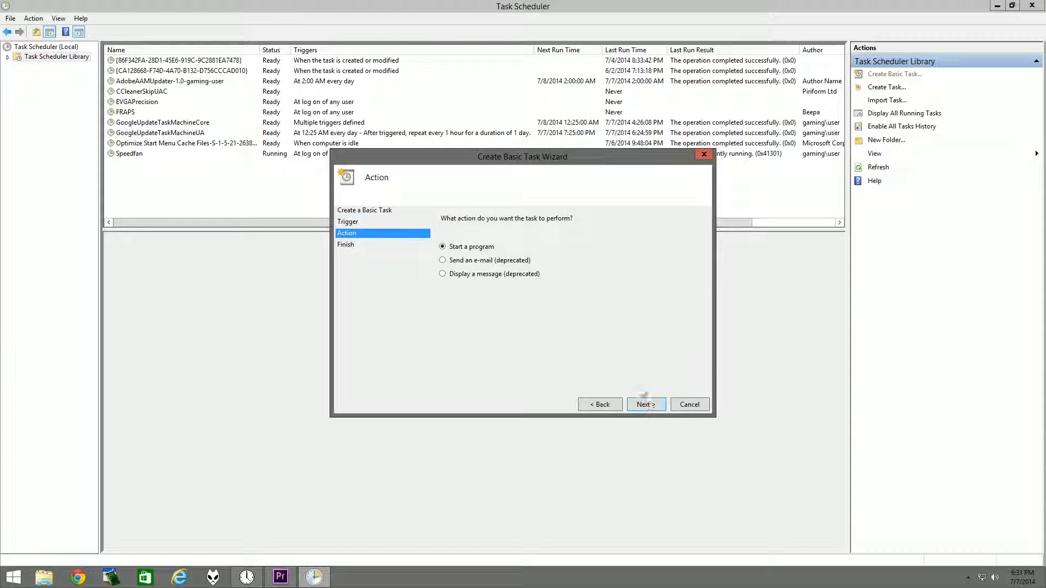
Make the task start C:\Program Files (x86)\SpeedFan\speedfan.exe and open its Properties on finish
click(646, 405)
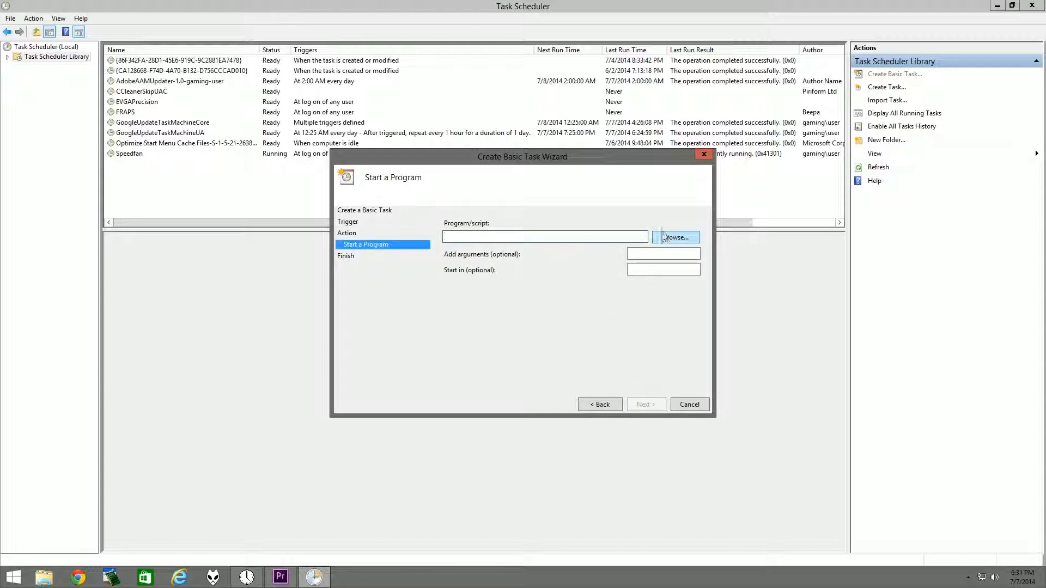
click(675, 237)
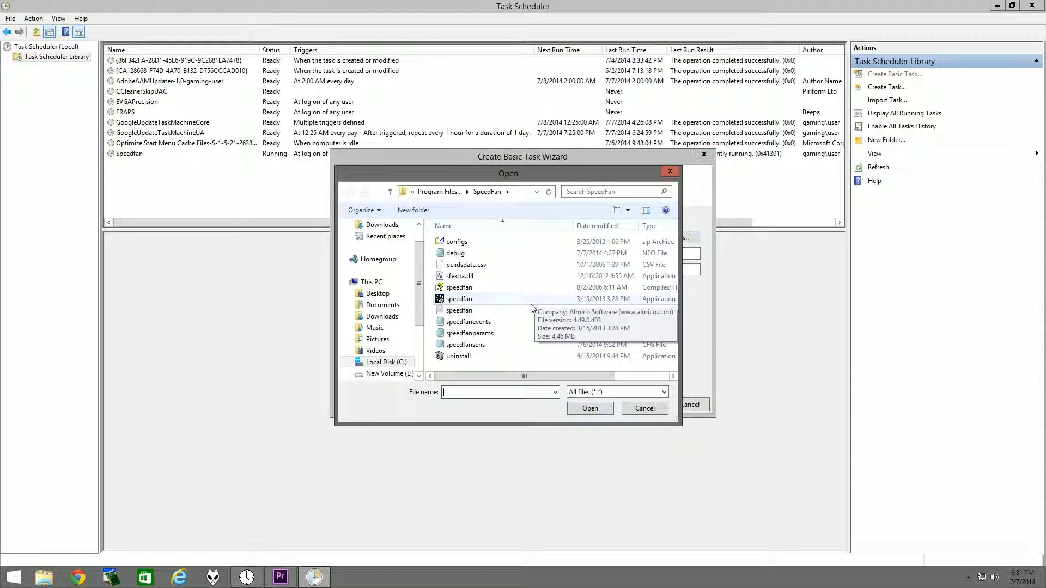
click(460, 299)
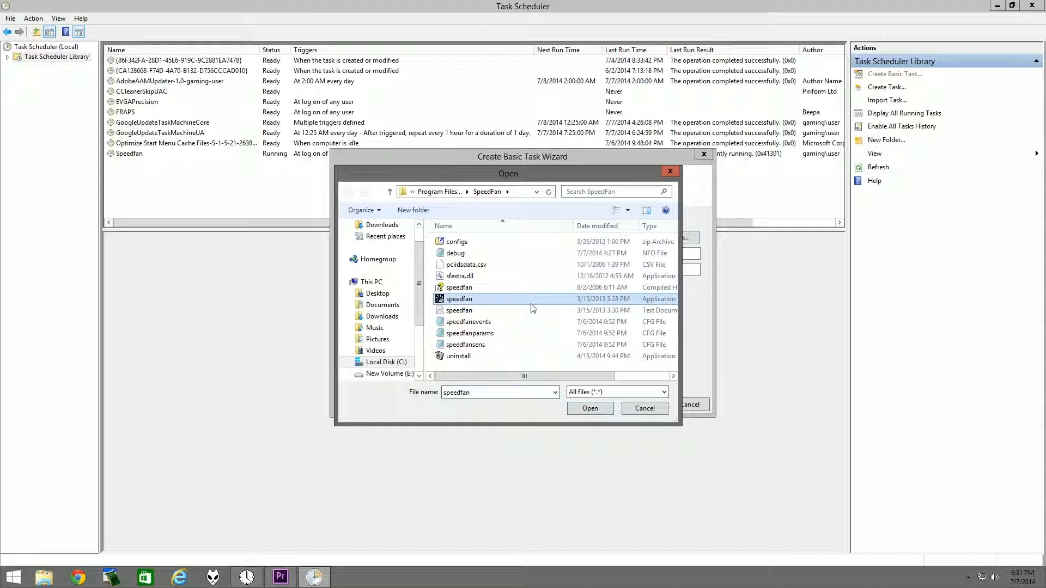
click(590, 408)
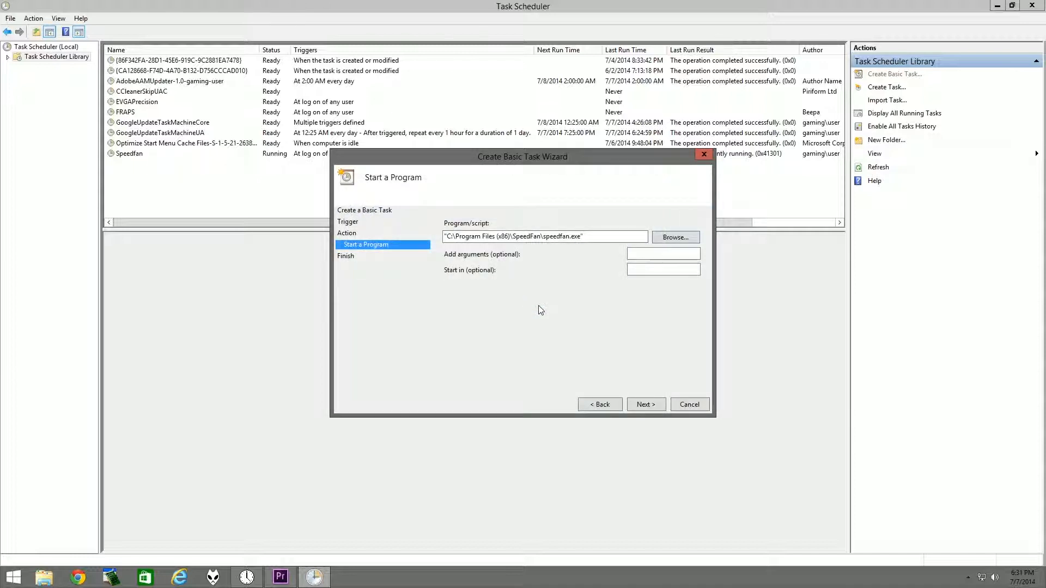
click(646, 404)
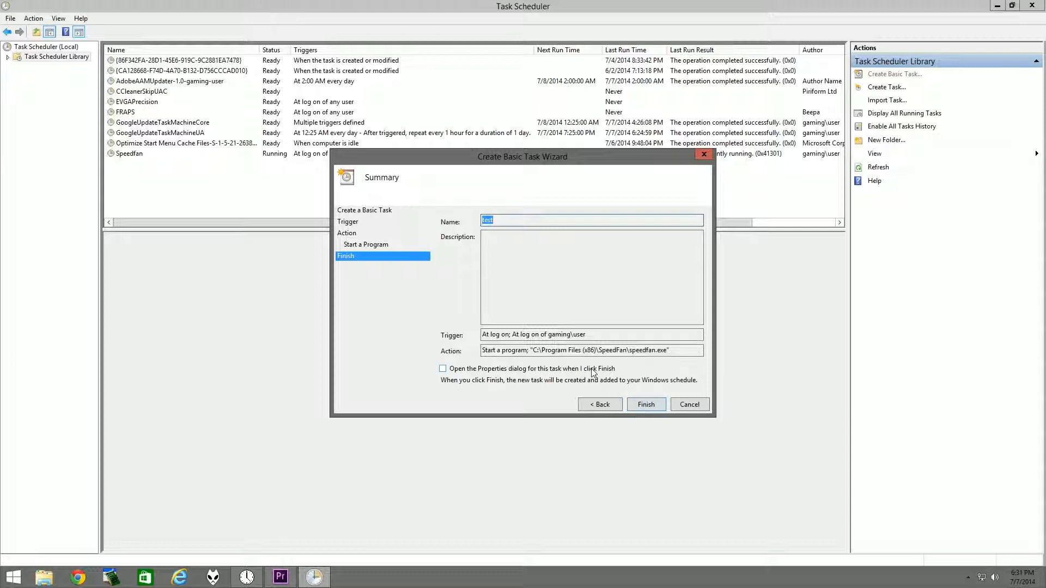
click(442, 369)
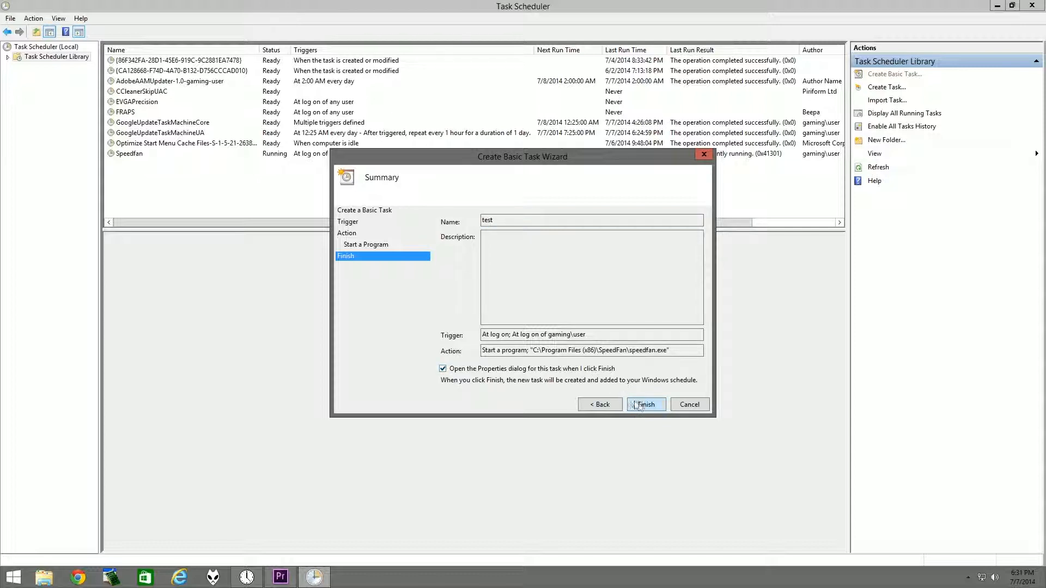
Finish the wizard and save the test task with 'Run with highest privileges' ticked
click(646, 405)
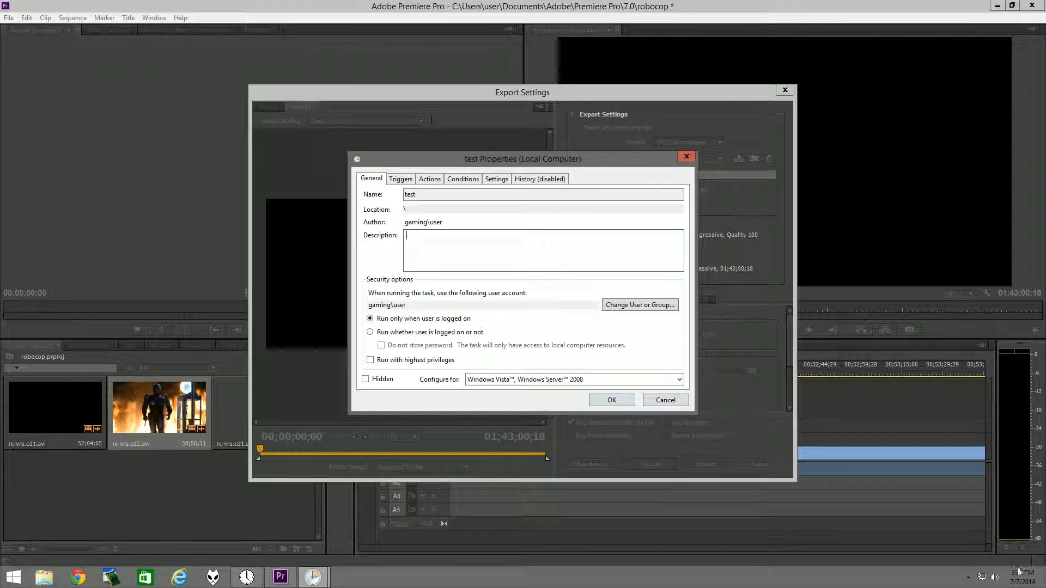
mouse_move(536, 297)
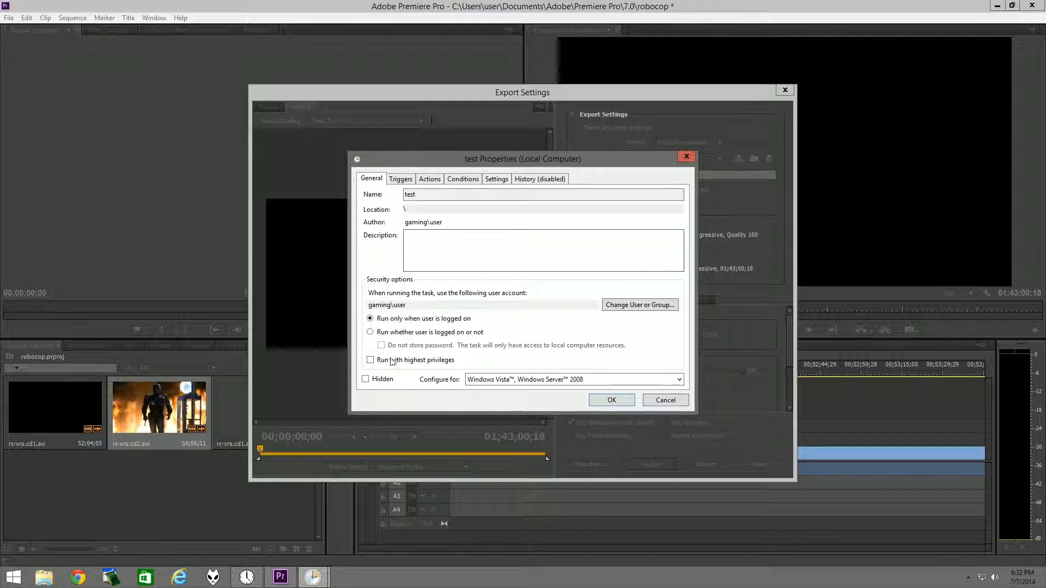
click(370, 360)
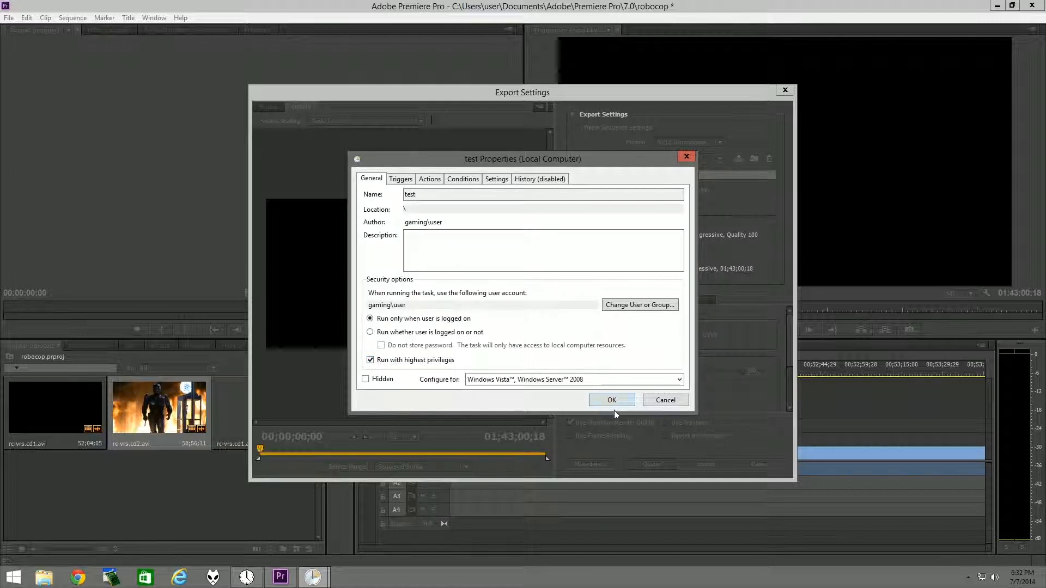
click(612, 400)
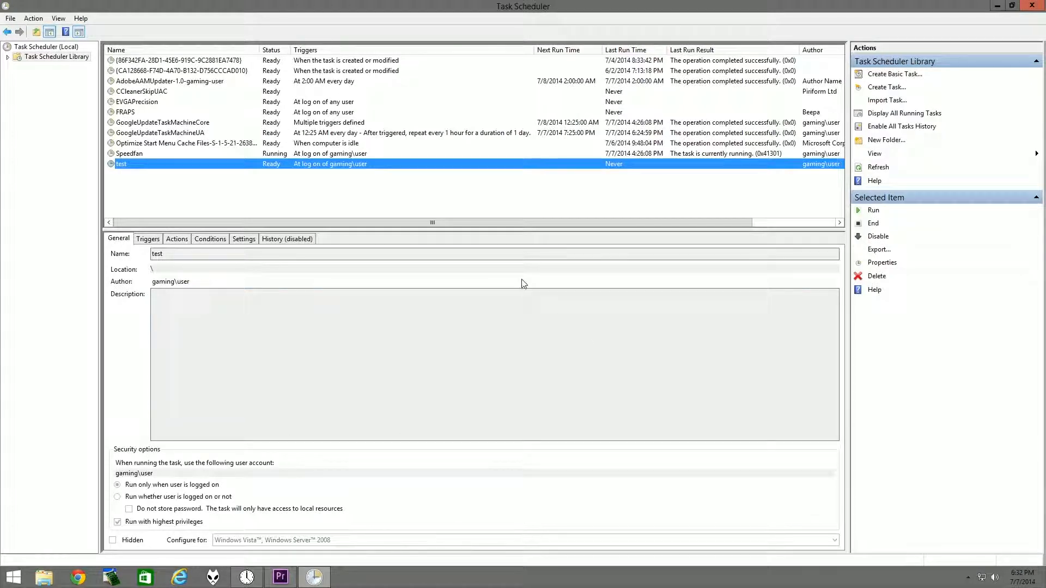
mouse_move(626, 188)
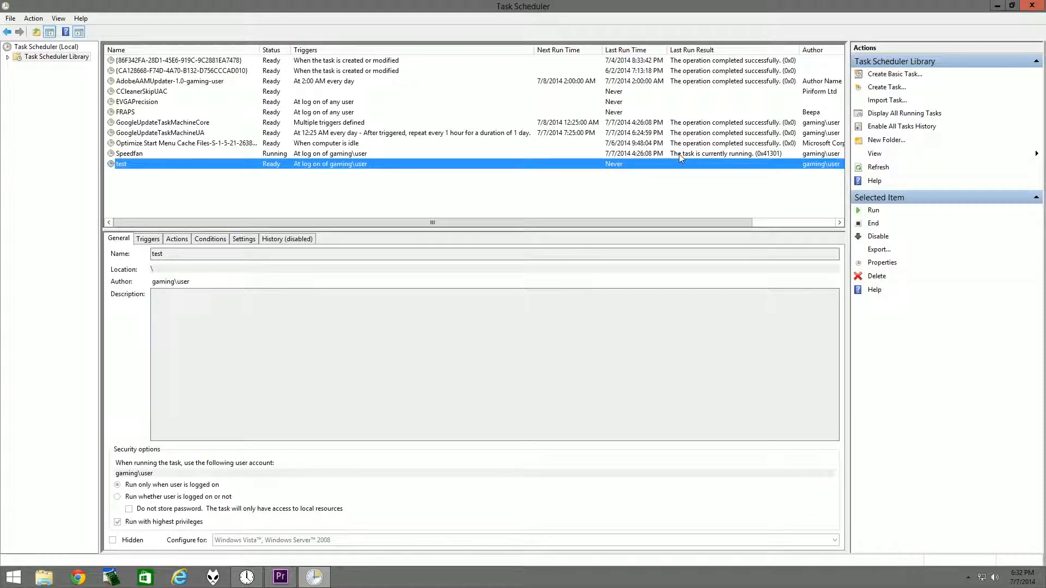
mouse_move(744, 160)
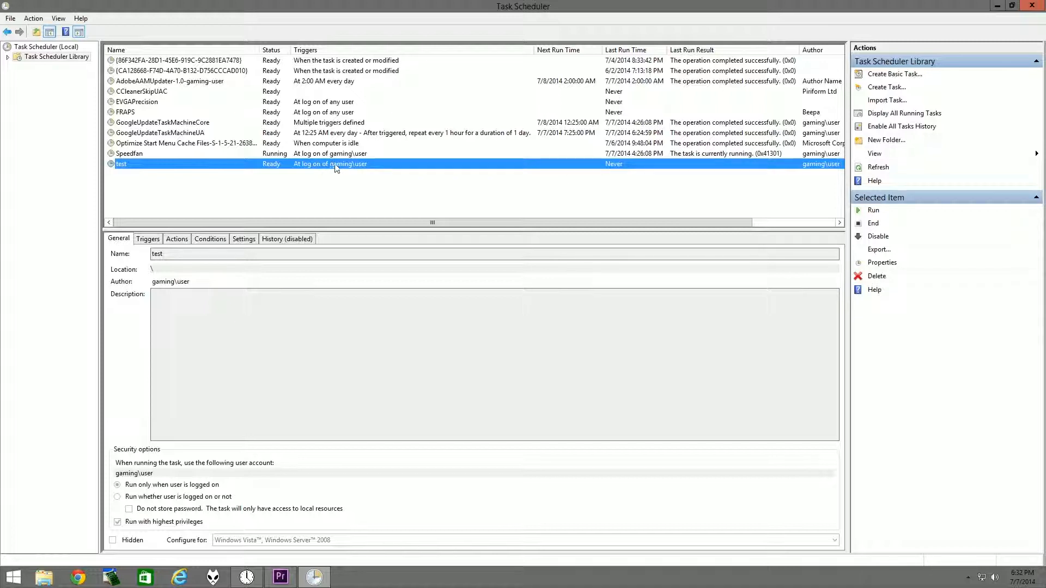
mouse_move(558, 176)
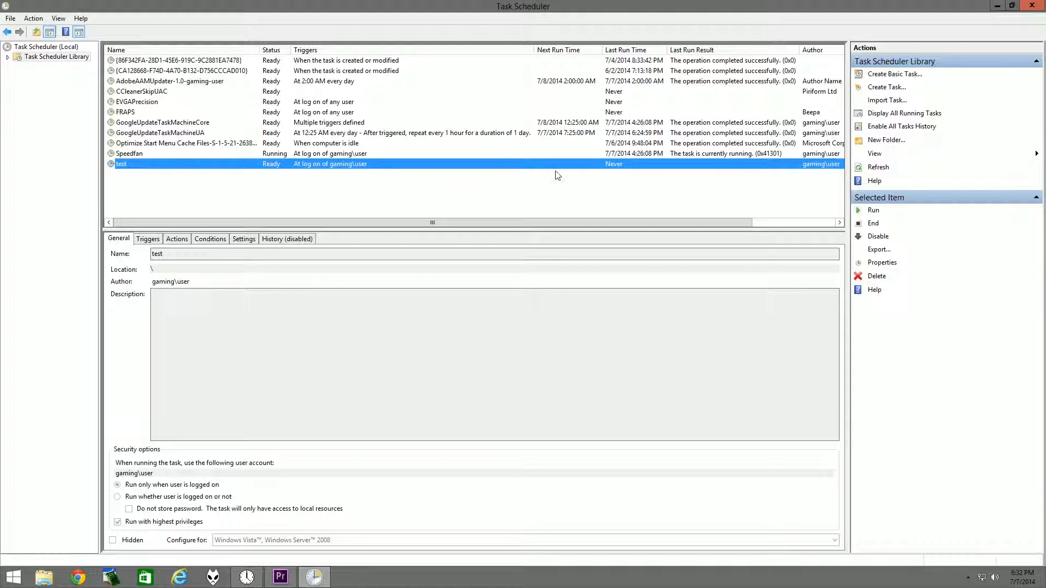
mouse_move(611, 180)
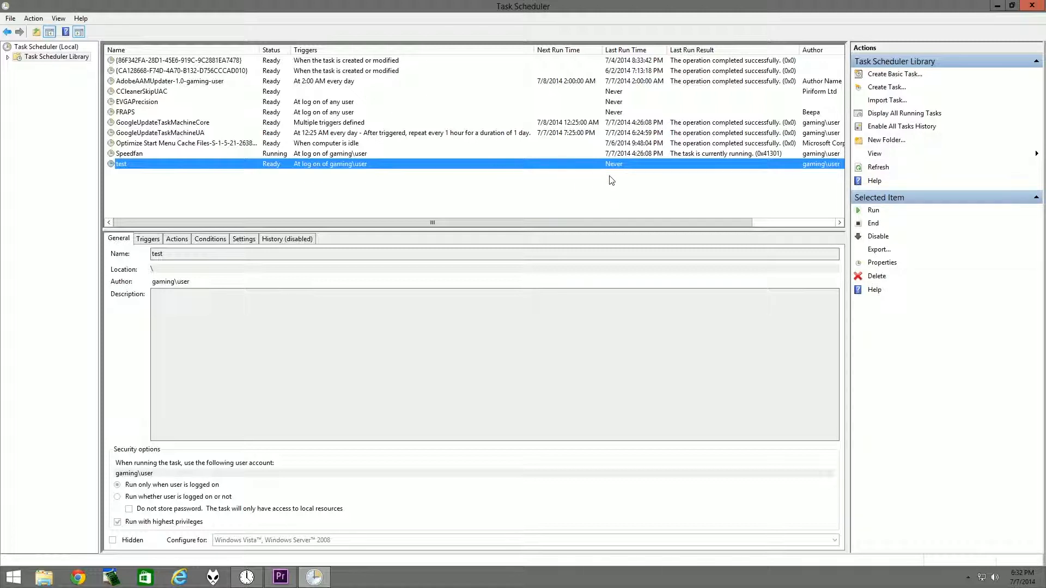
mouse_move(660, 171)
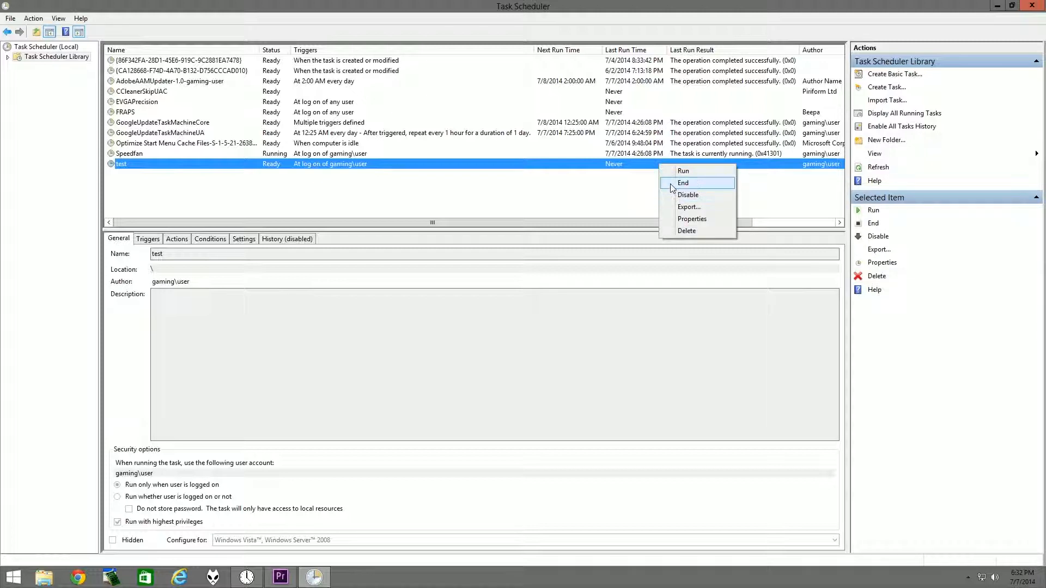
Delete the test task and confirm with Yes
click(686, 231)
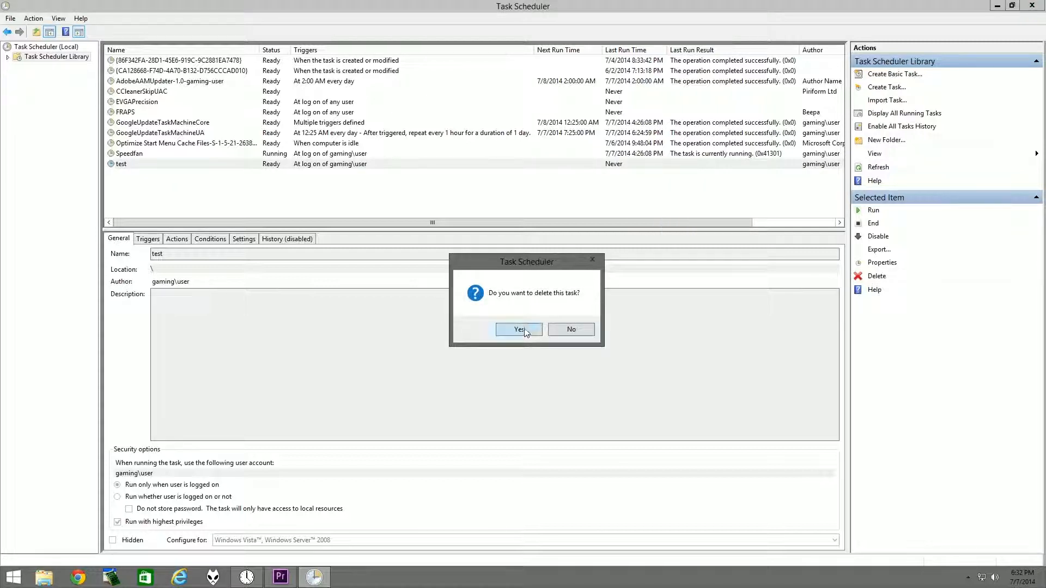
click(519, 329)
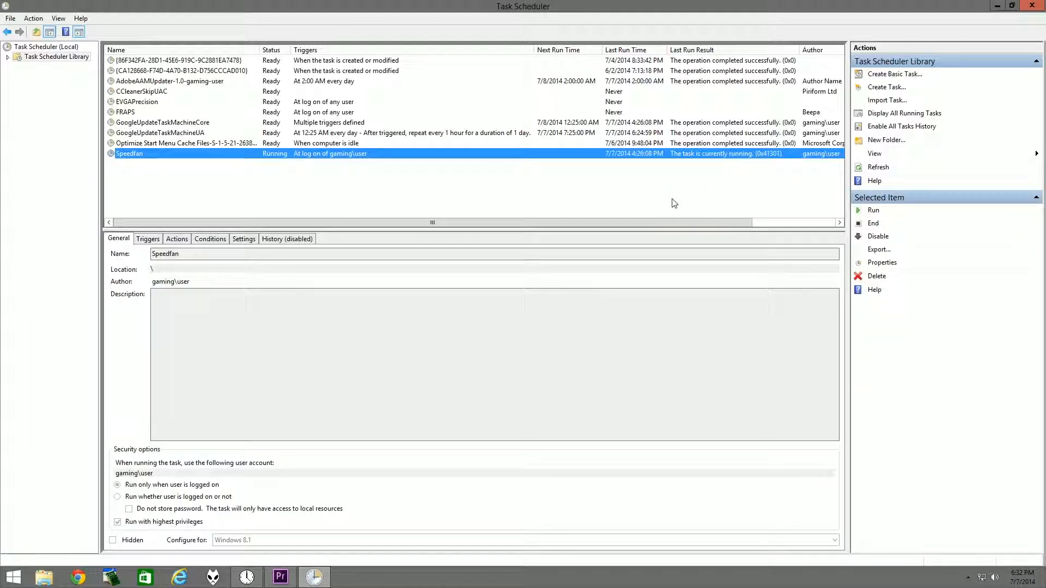
mouse_move(682, 205)
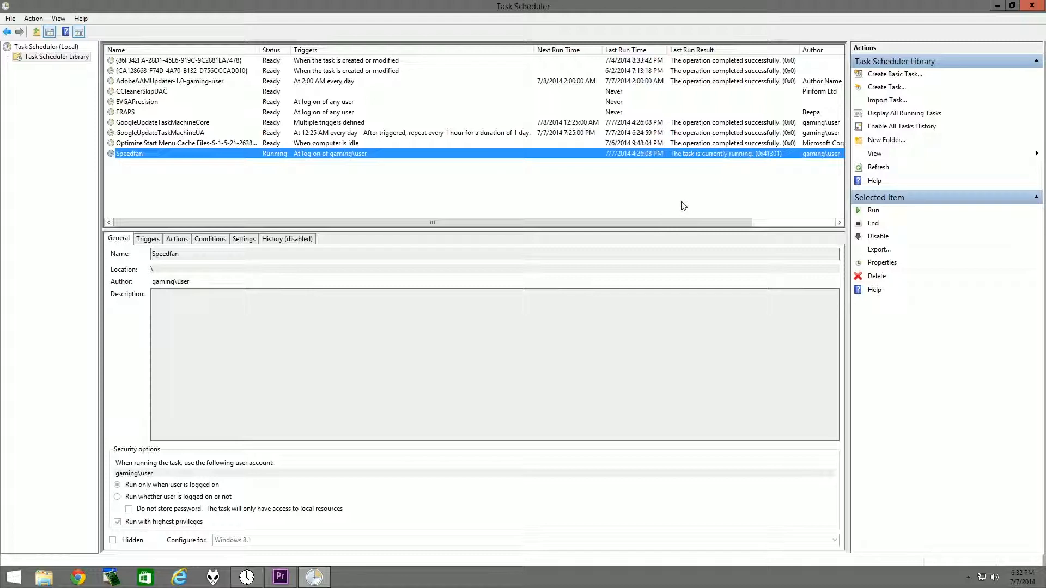
mouse_move(698, 203)
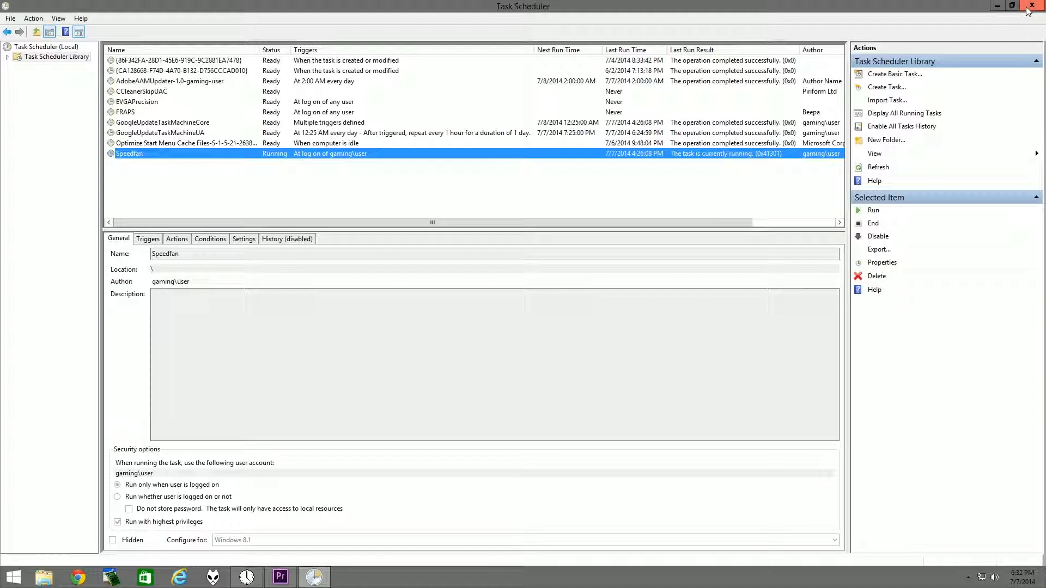
mouse_move(1035, 6)
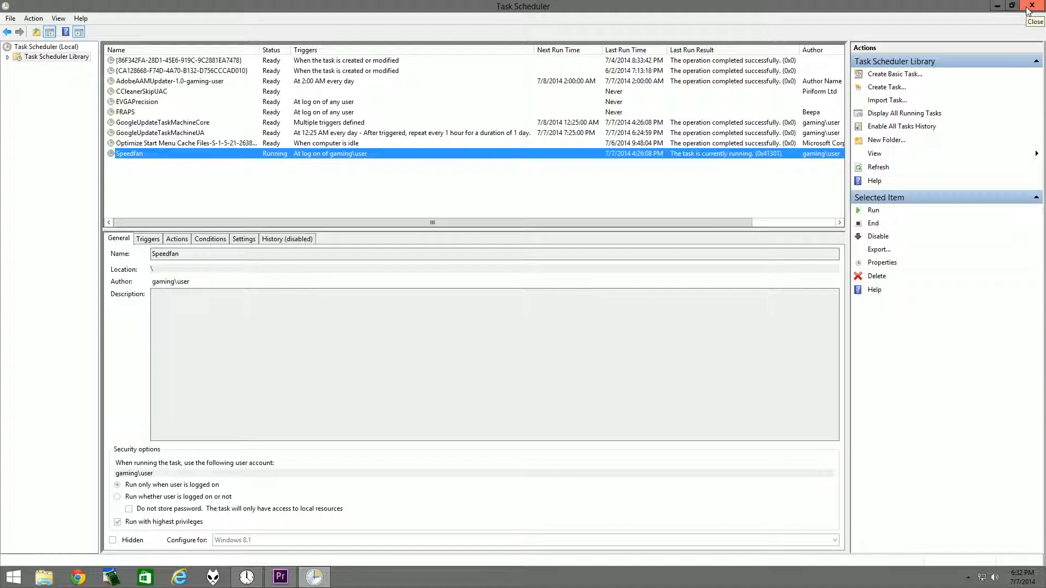